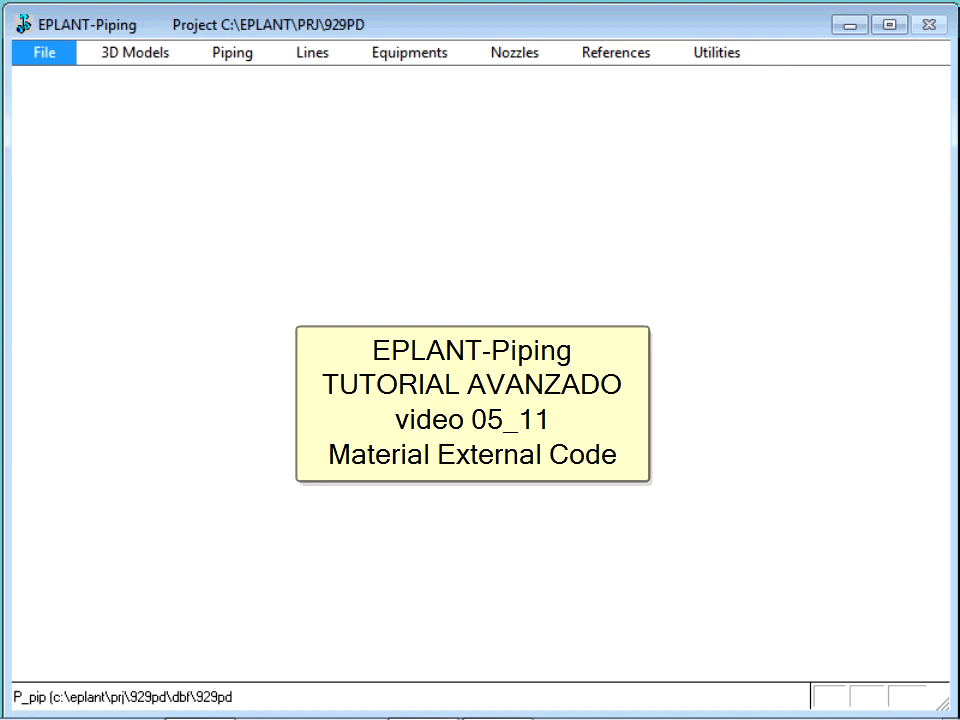
# Open the project's Material Codes settings showing the internal code formula.
pyautogui.click(43, 52)
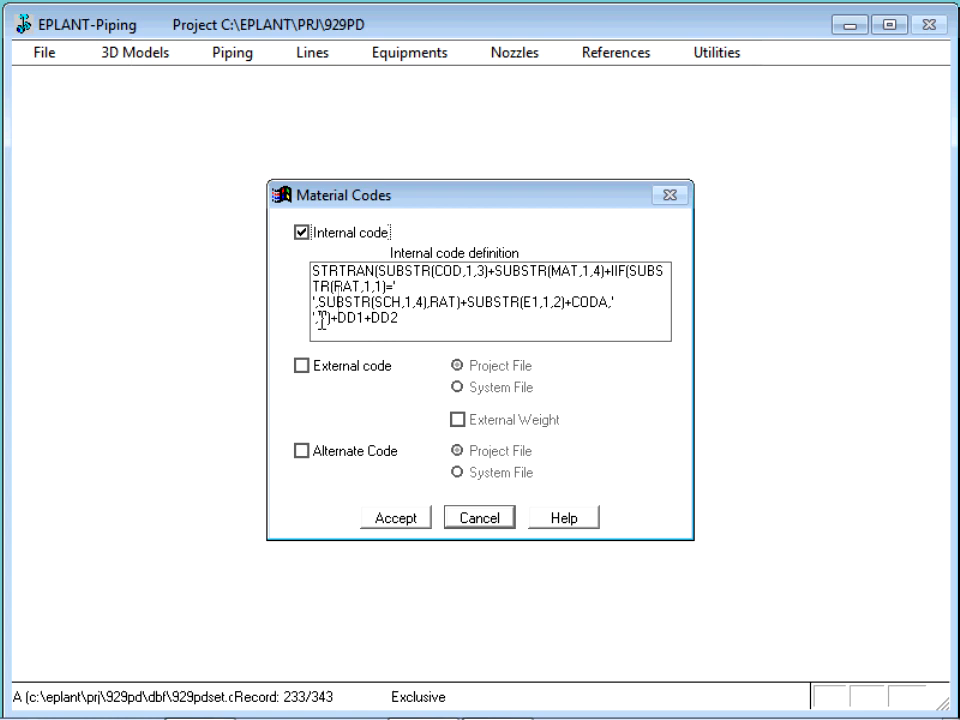
# Enable external material codes sourced from the project file.
pyautogui.click(301, 366)
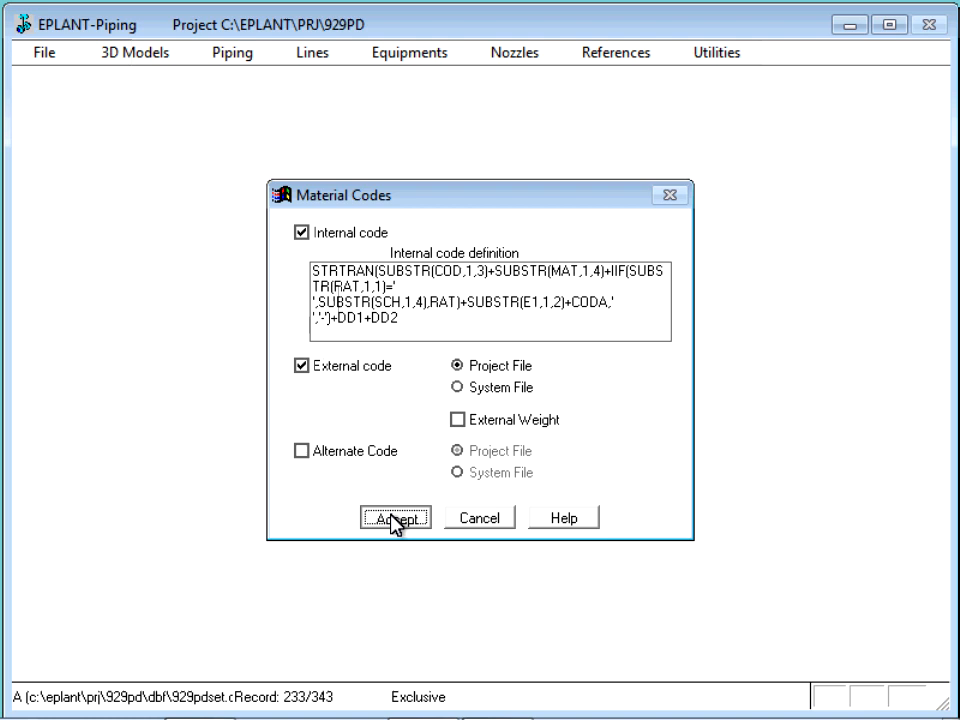
# Accept the material code settings and view the empty 929PDCDE.DBF external code table.
pyautogui.click(395, 517)
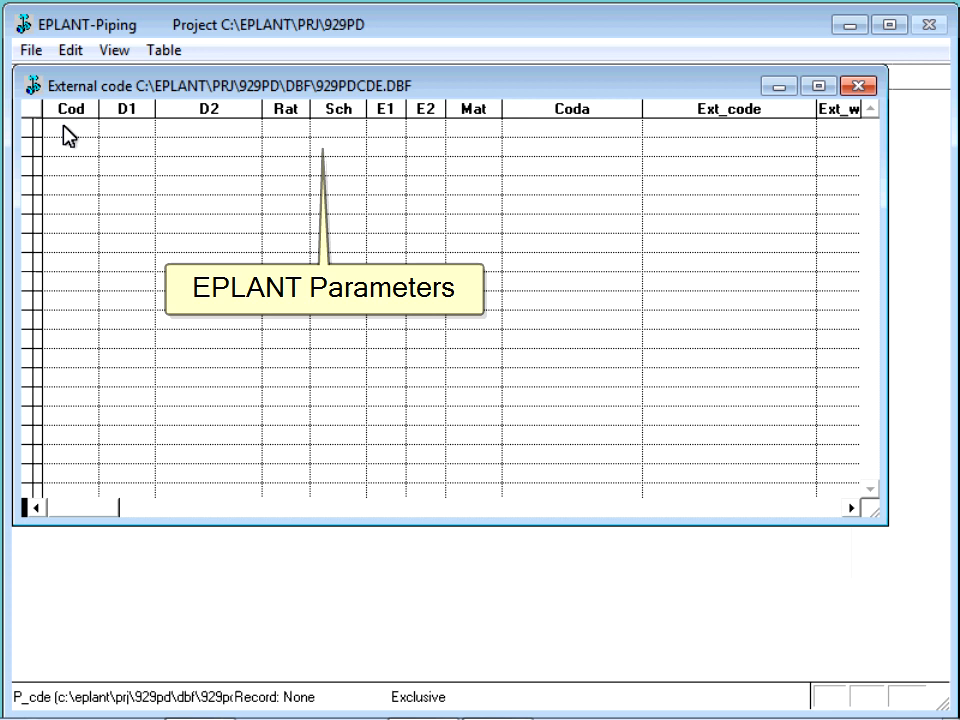
pyautogui.moveTo(108, 138)
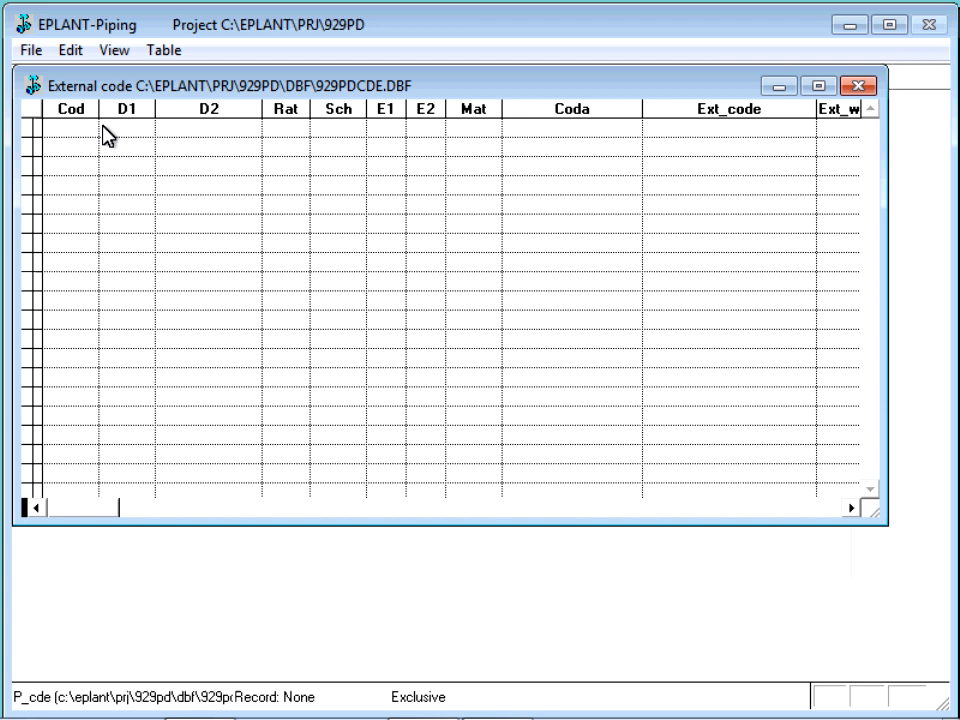
pyautogui.moveTo(731, 119)
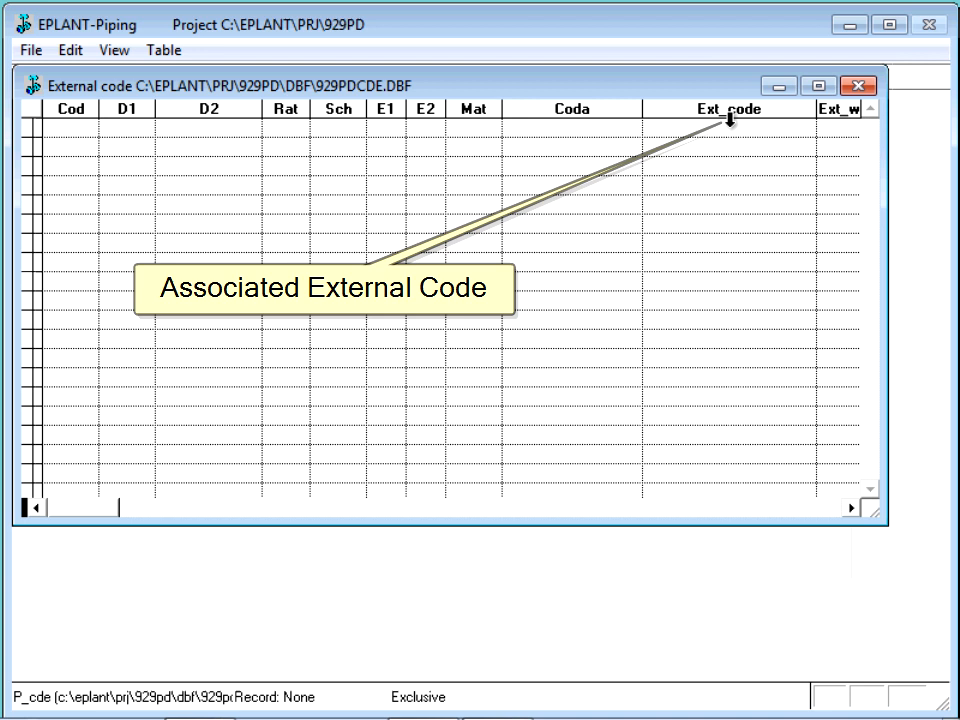
pyautogui.moveTo(533, 103)
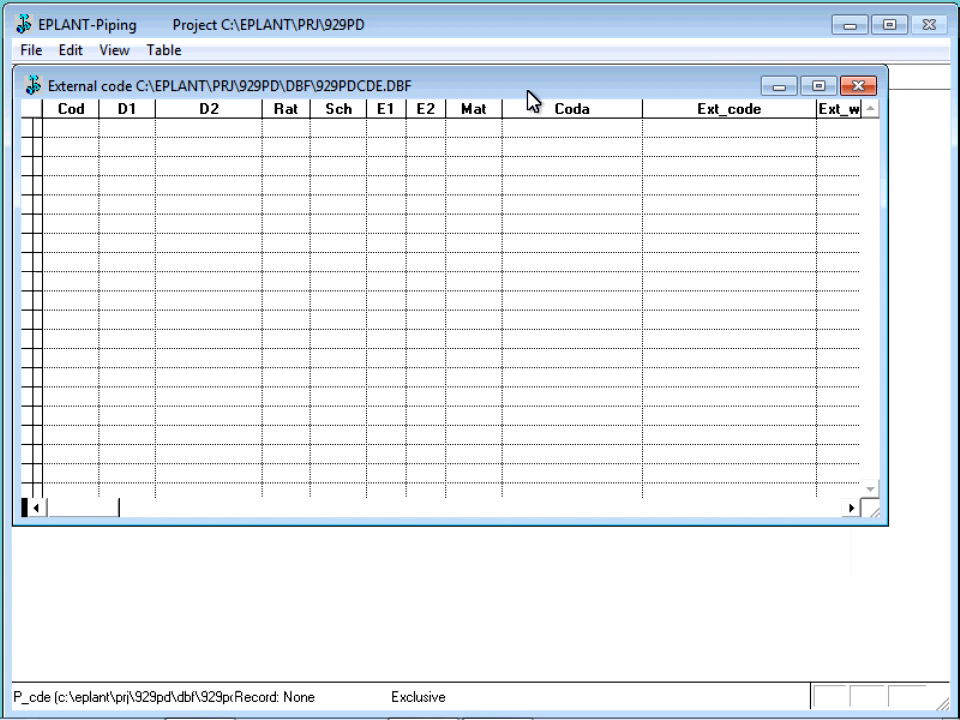
# Close the external code table and open the 929PDCDE.DBF field structure.
pyautogui.click(717, 52)
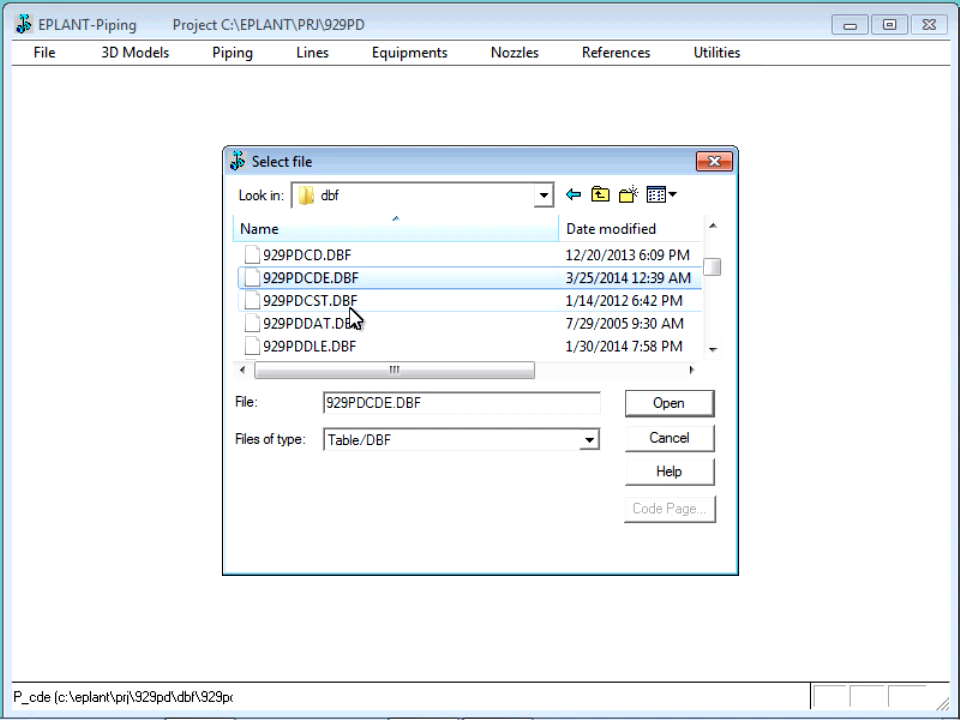
pyautogui.click(669, 402)
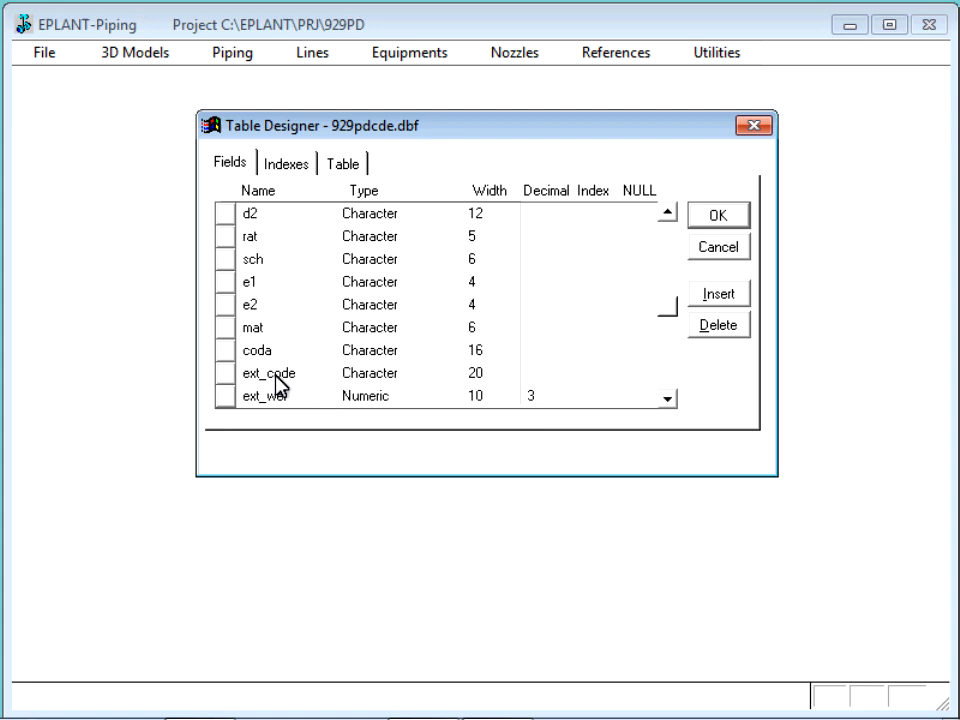
# Close the 929PDCDE table designer and show the Utilities options.
pyautogui.click(283, 373)
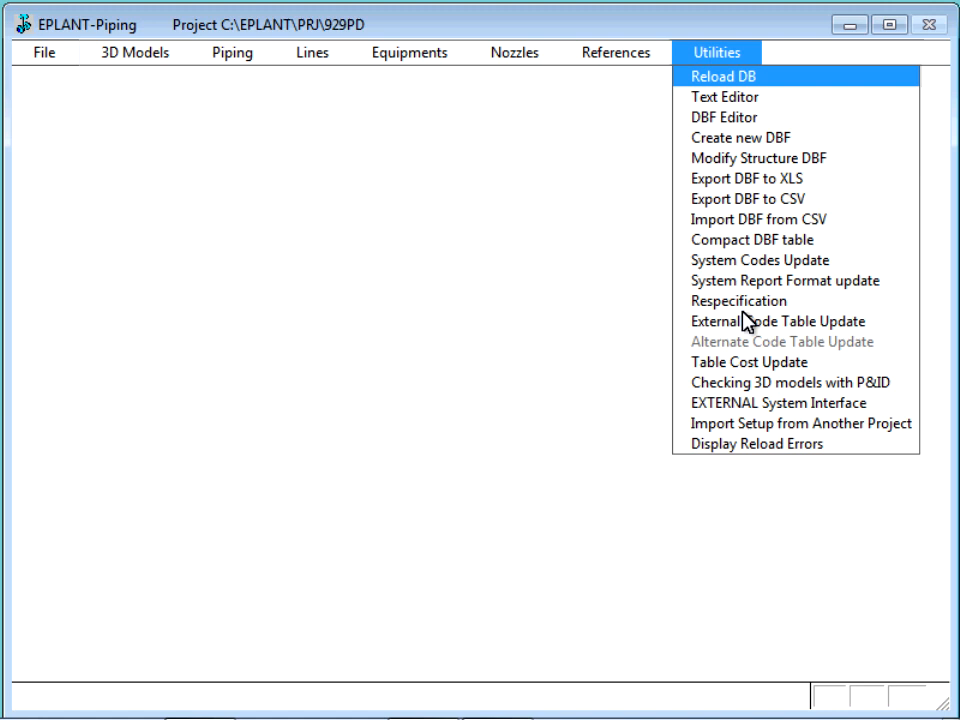
# Append the 2962 missing current project piping specification materials to the external code table.
pyautogui.click(779, 321)
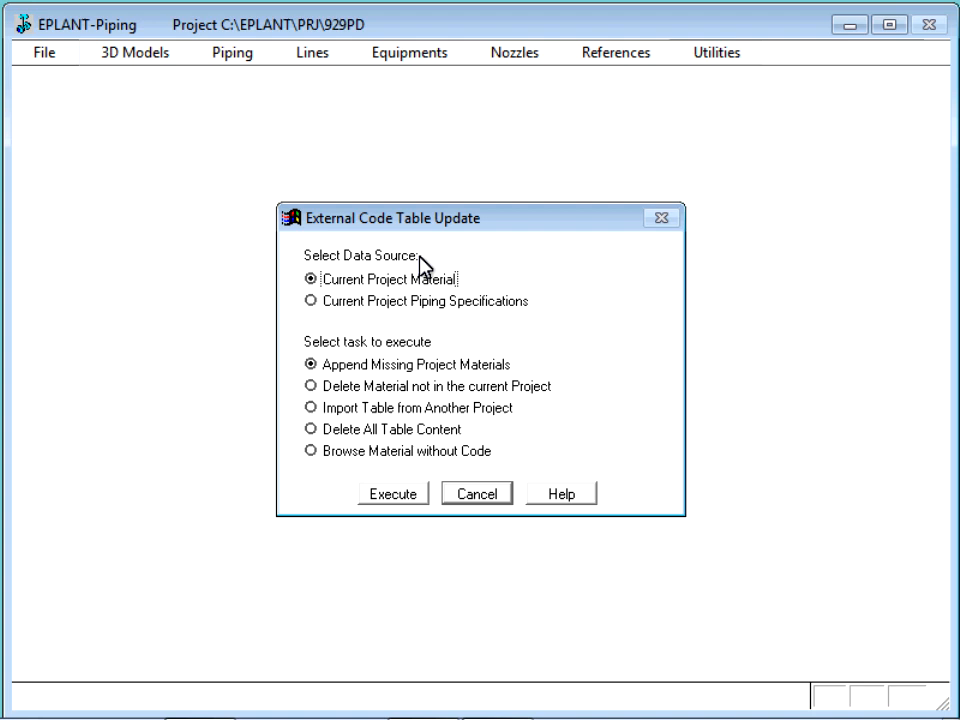
pyautogui.moveTo(448, 268)
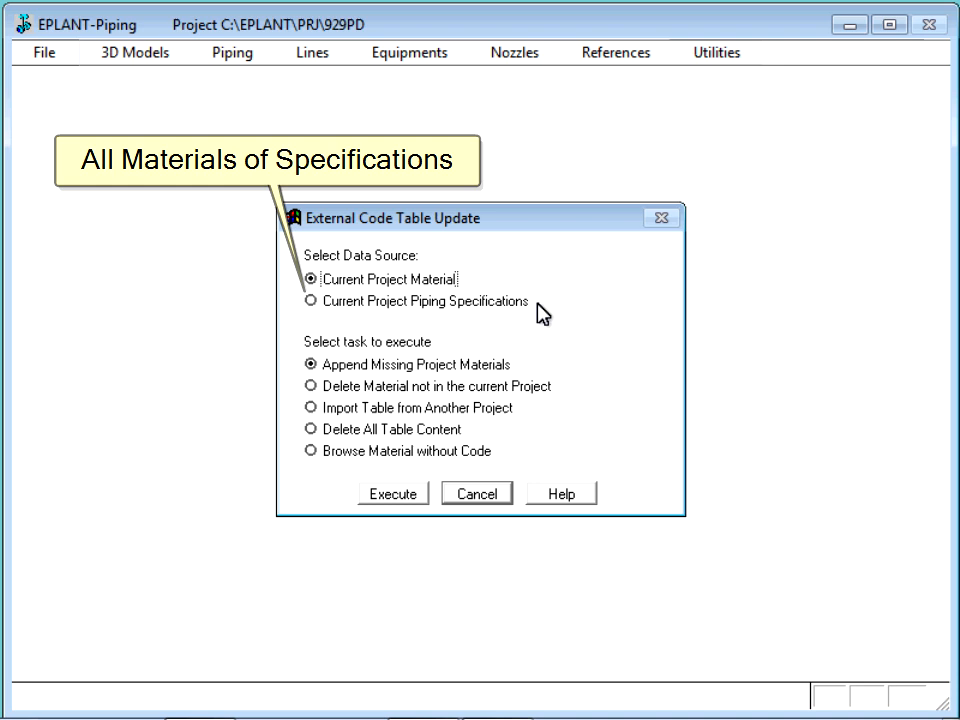
pyautogui.moveTo(445, 355)
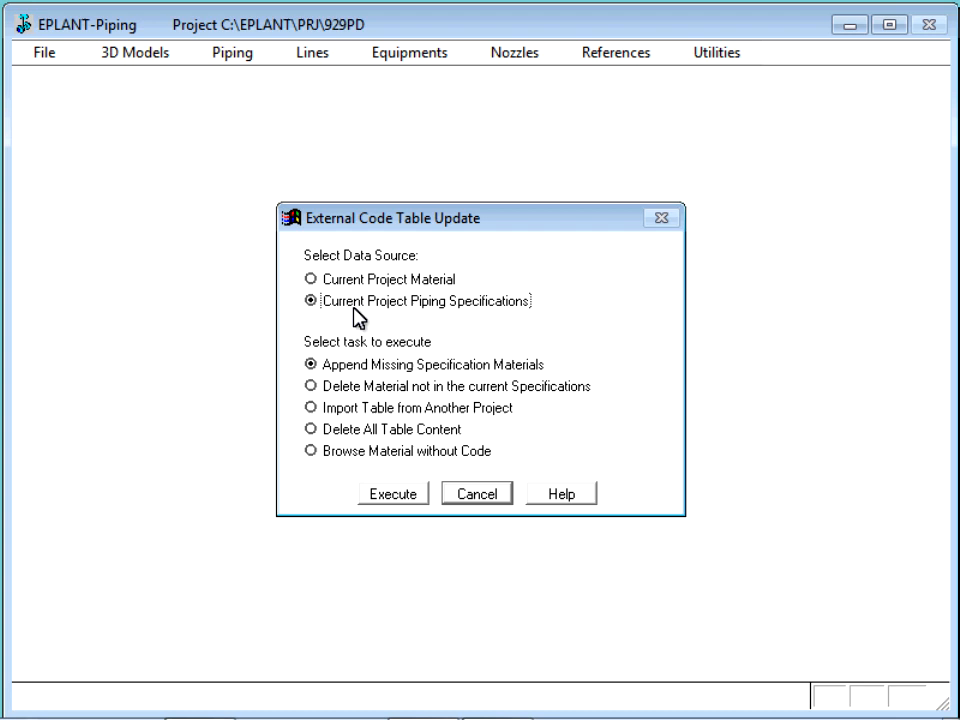
pyautogui.moveTo(540, 370)
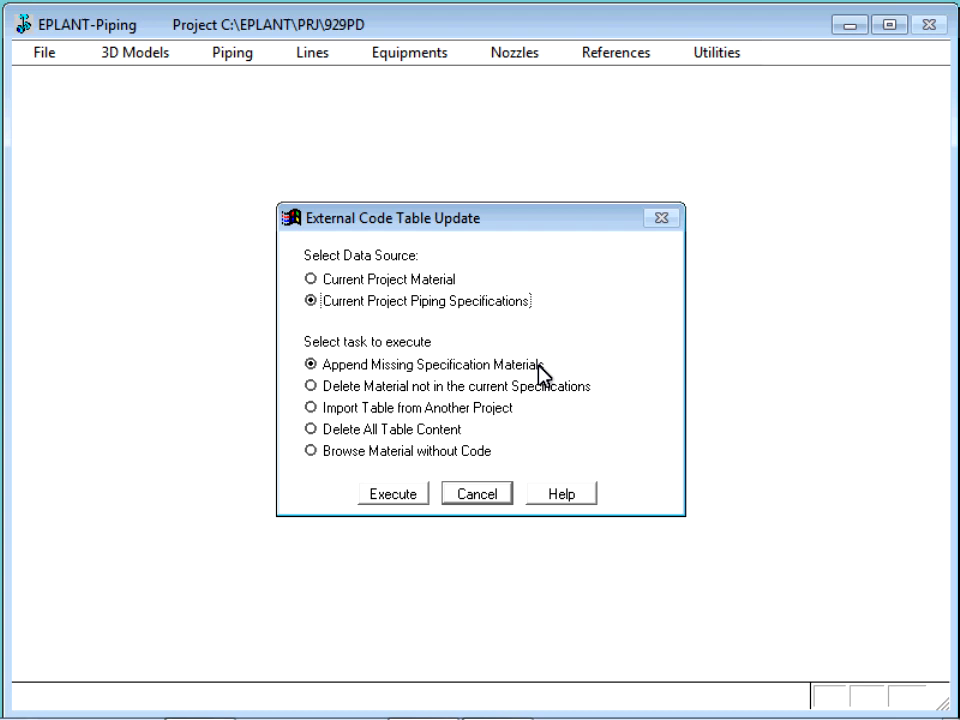
pyautogui.moveTo(480, 380)
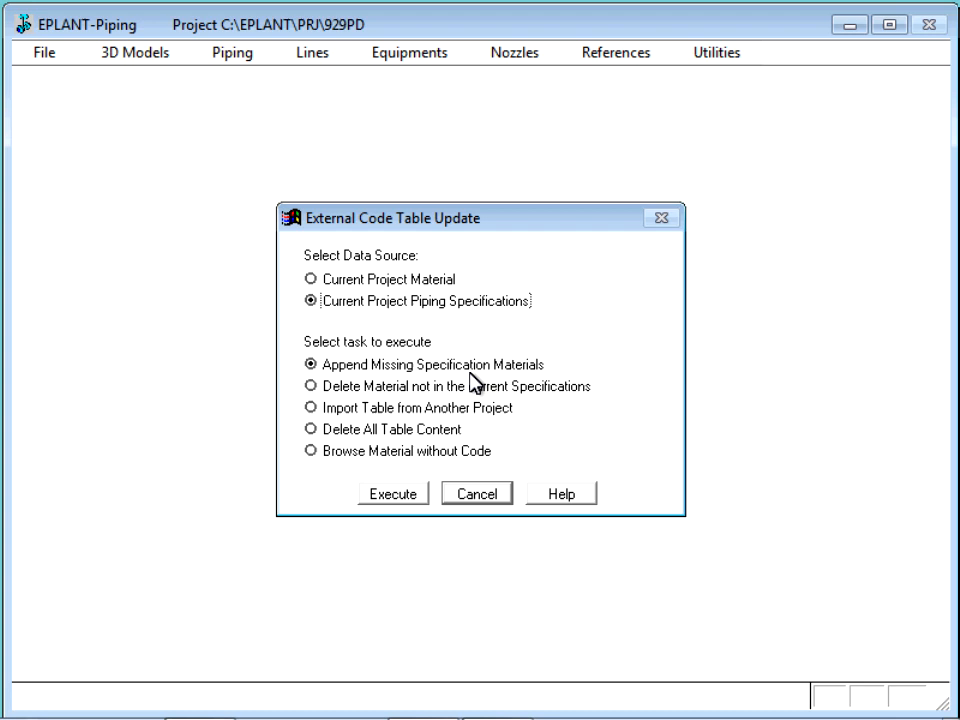
pyautogui.click(391, 493)
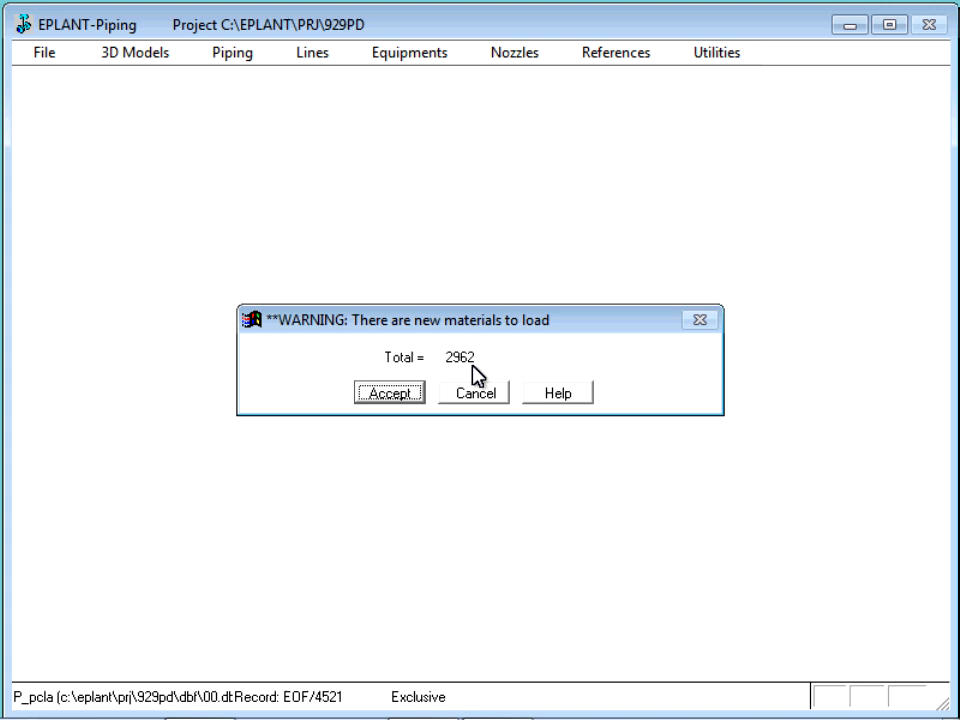
pyautogui.click(389, 391)
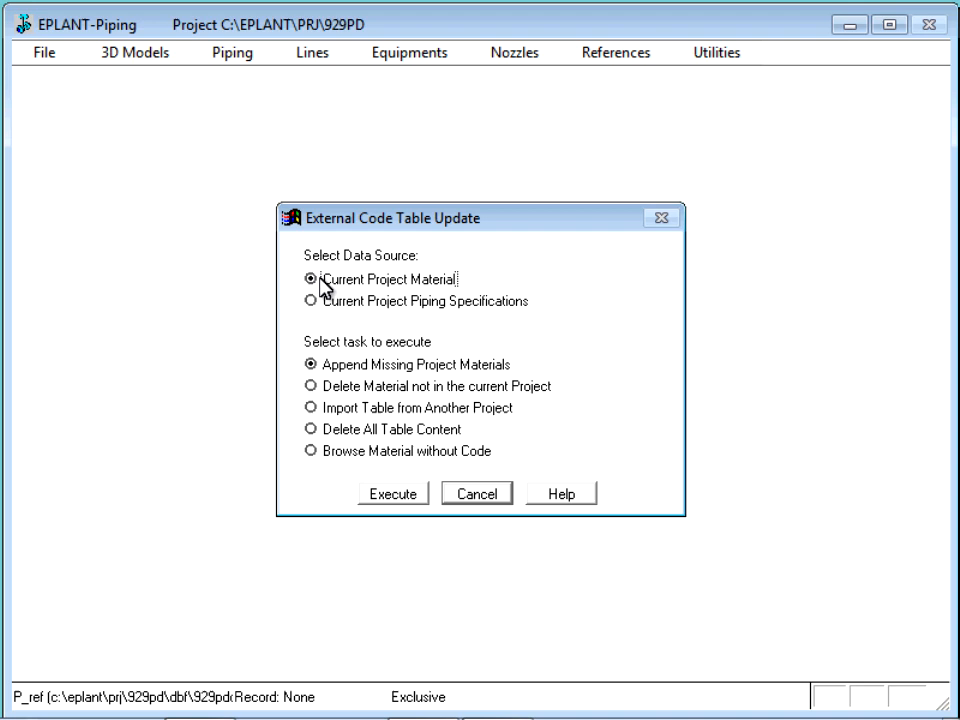
# Append the 384 missing current project materials to the external code table.
pyautogui.click(392, 492)
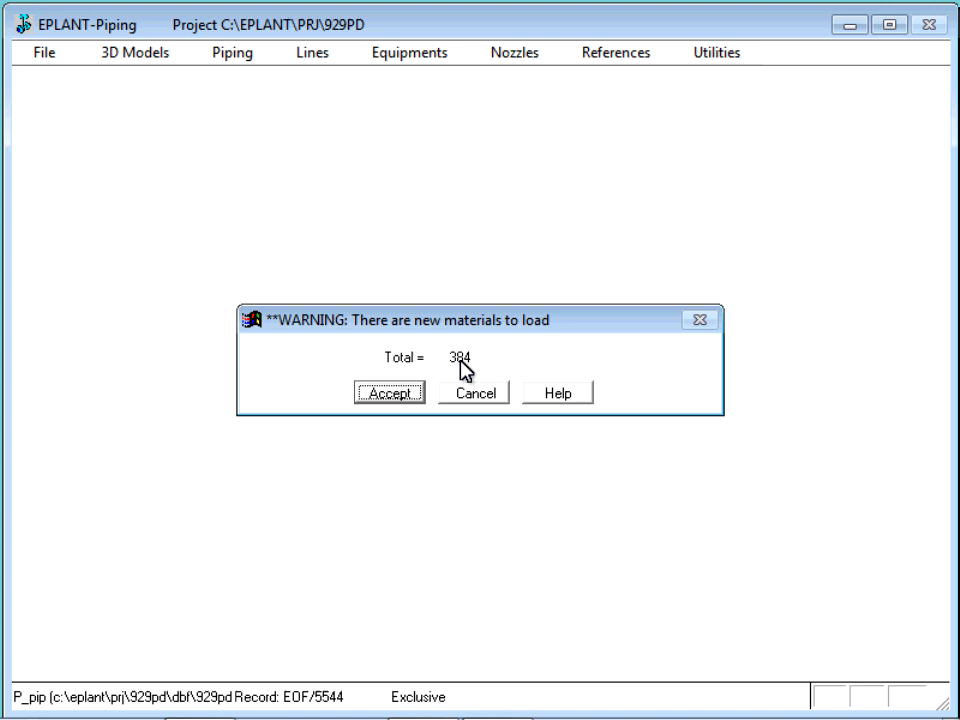
pyautogui.click(389, 392)
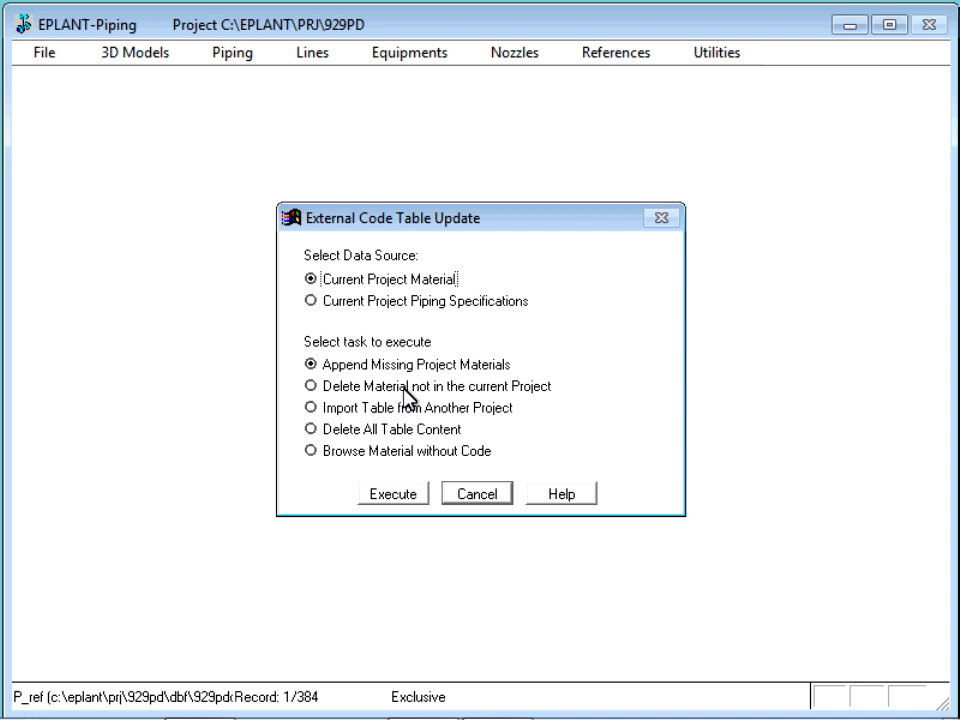
# Close the code table update and define a Whole Project filter for P_PIP.
pyautogui.click(392, 493)
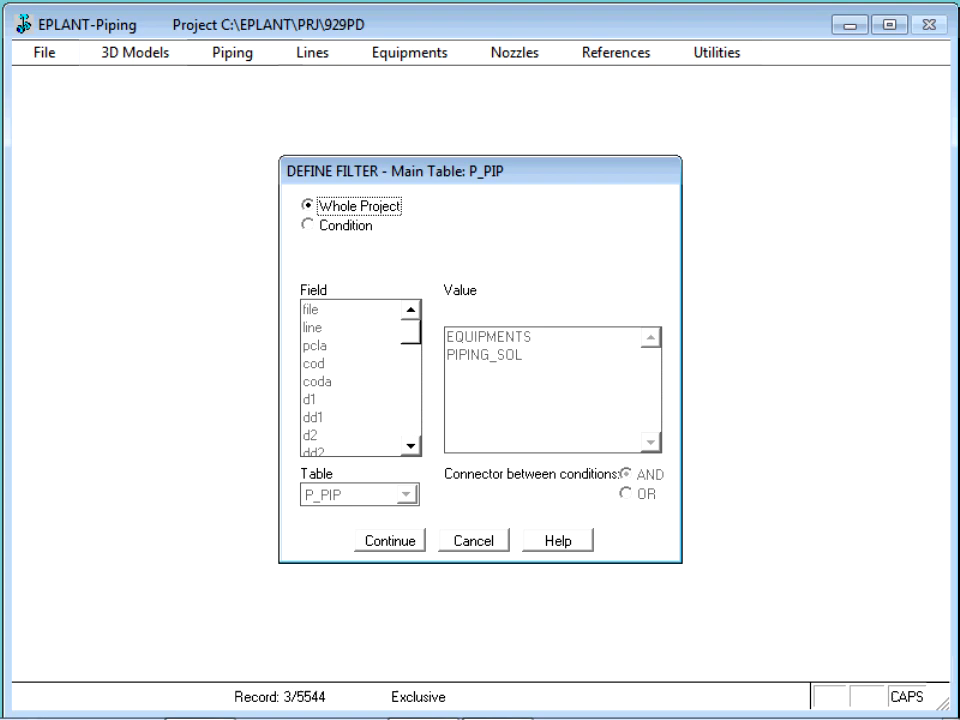
# View the whole project's piping components and scroll across their columns.
pyautogui.click(389, 540)
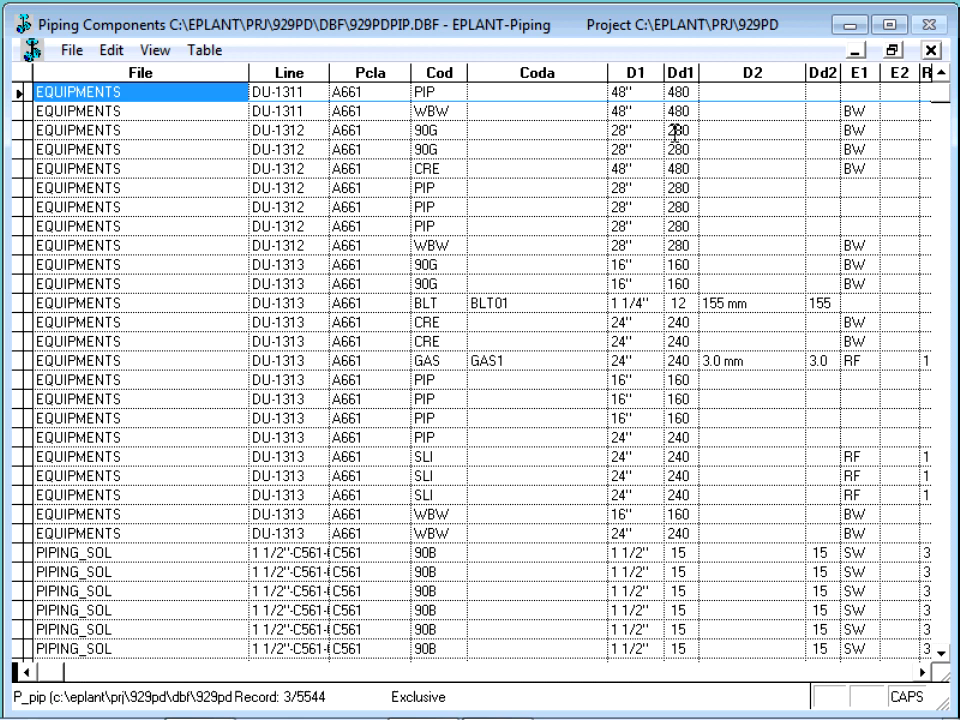
pyautogui.hscroll(3)
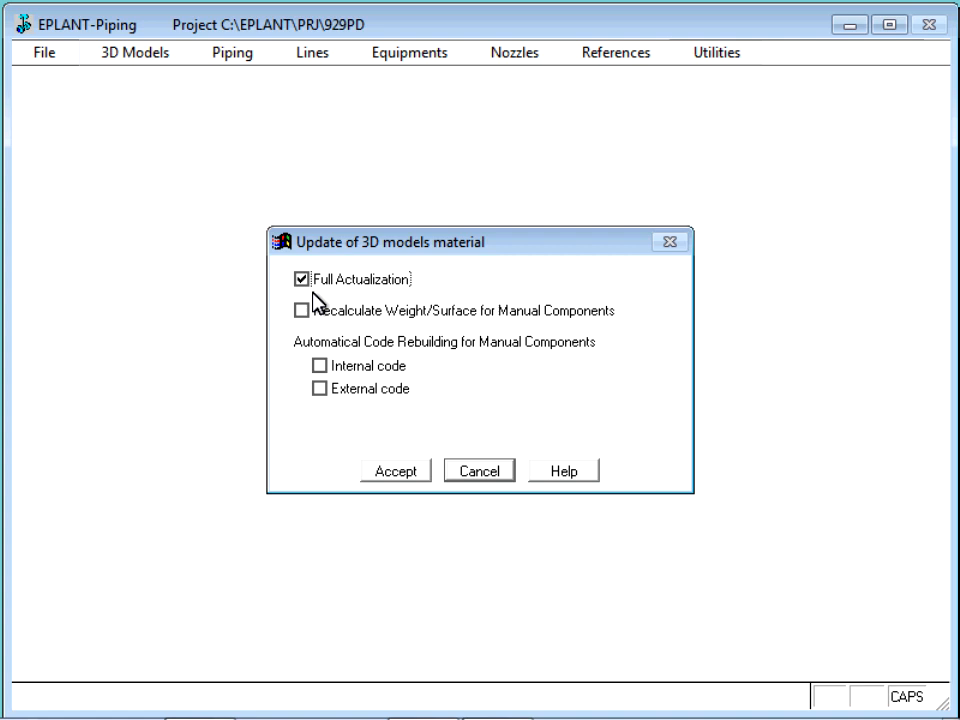
pyautogui.click(232, 52)
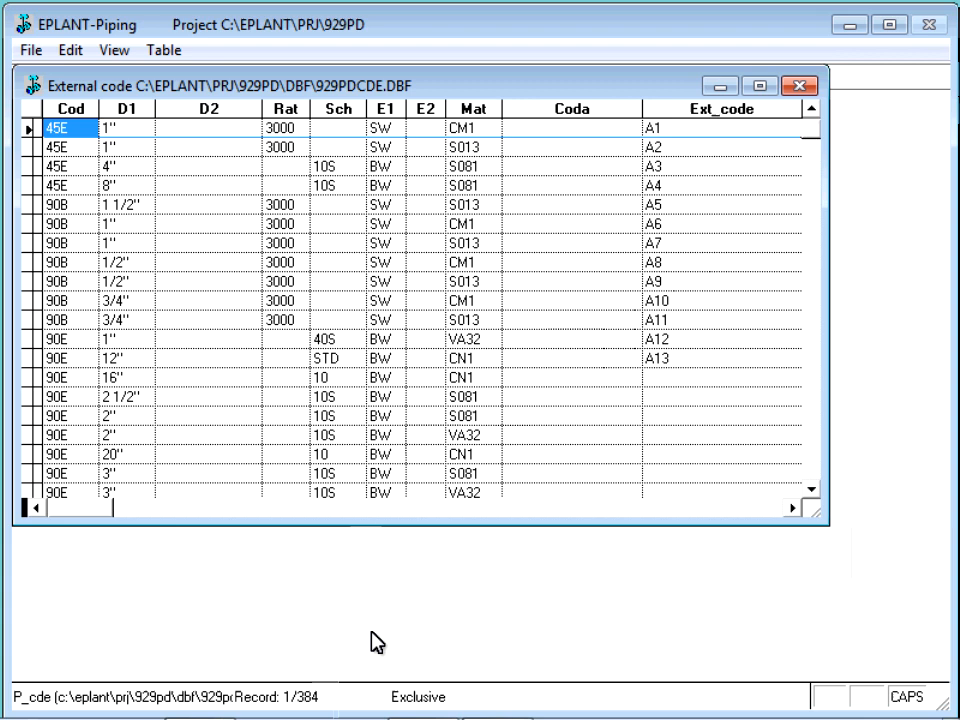
# Scroll the 929PDCDE external code table to the BAL, BLI and BLT entries.
pyautogui.scroll(-3)
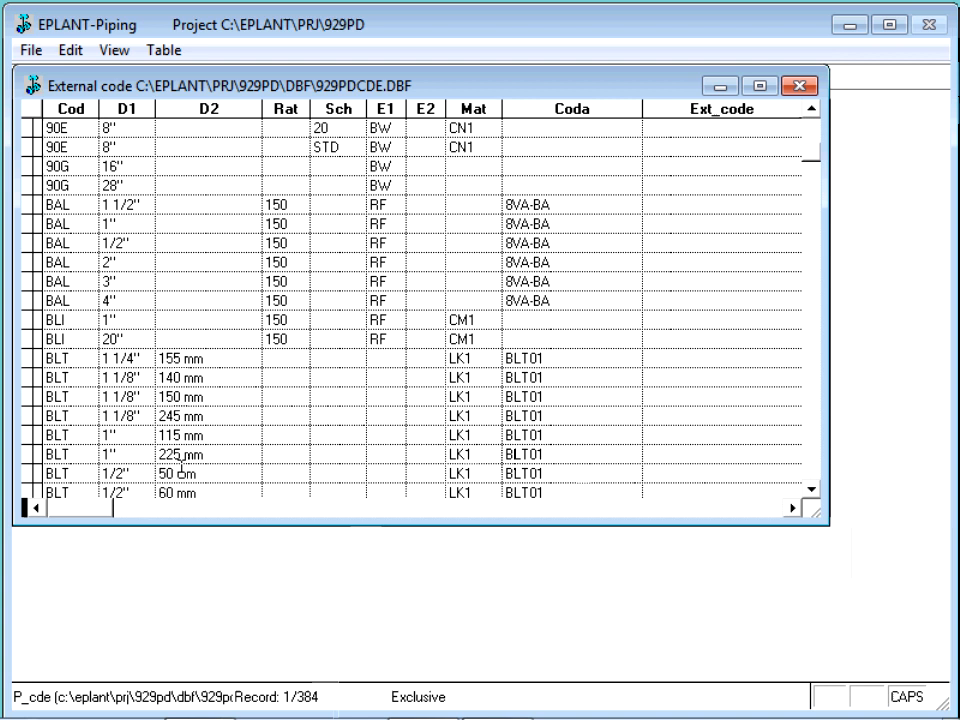